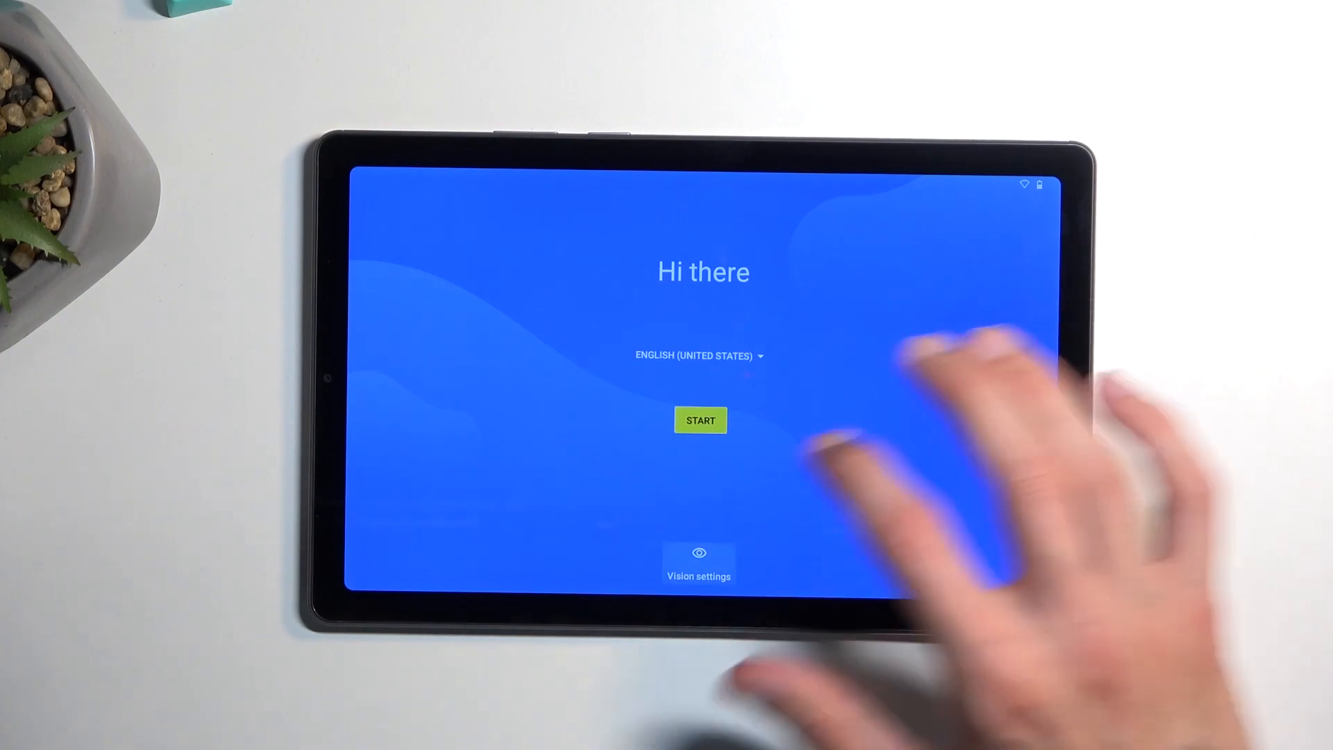
Step: Start setup from the Hi there screen, landing on the Lenovo agreements page
click(700, 419)
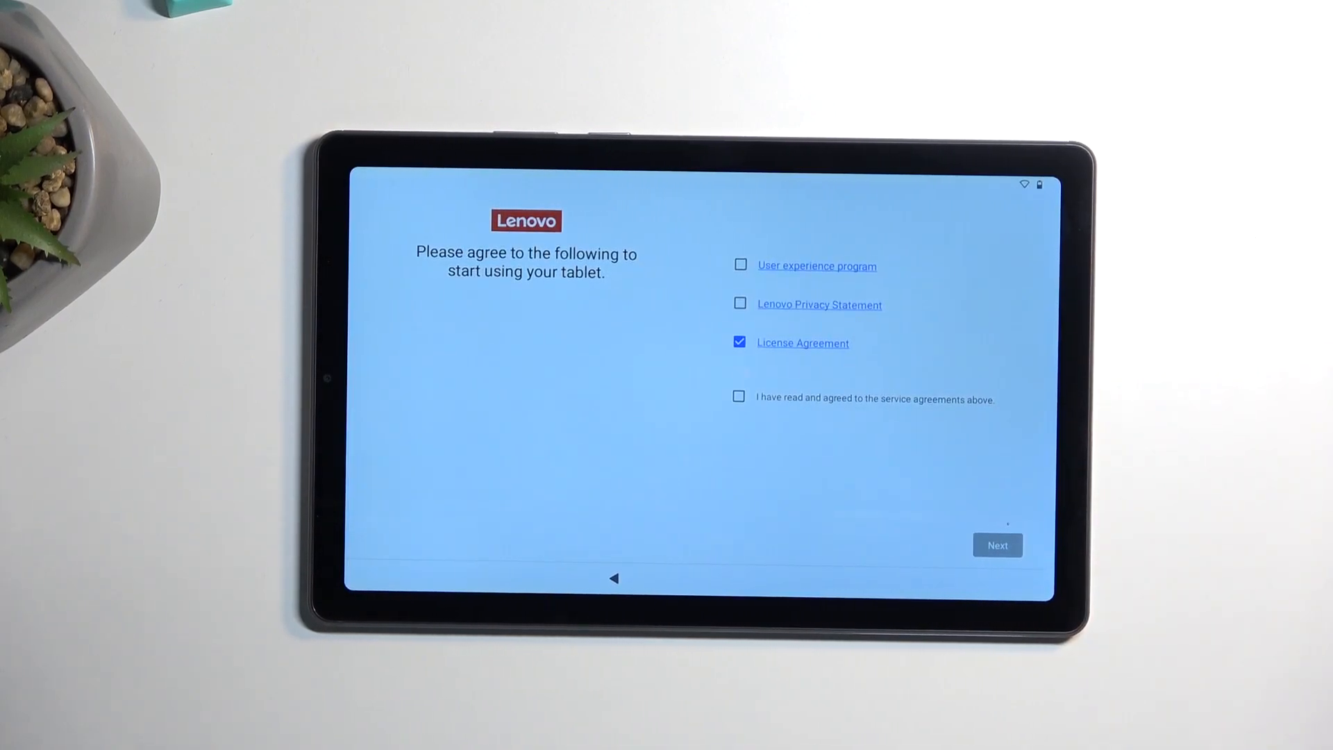